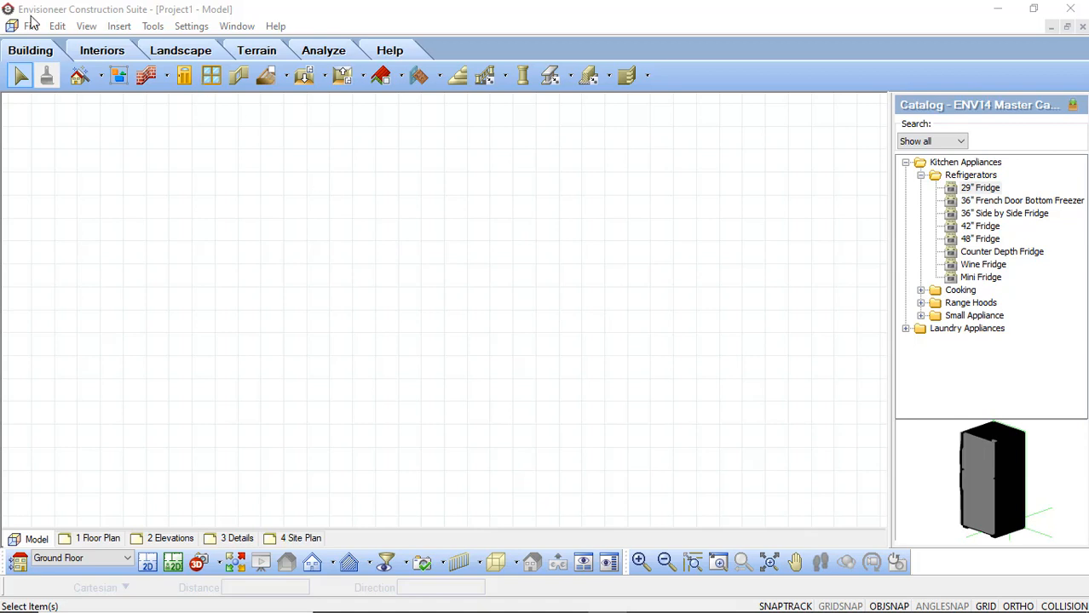
Step: Start a Catalog to BIM export from the File menu
left_click(31, 26)
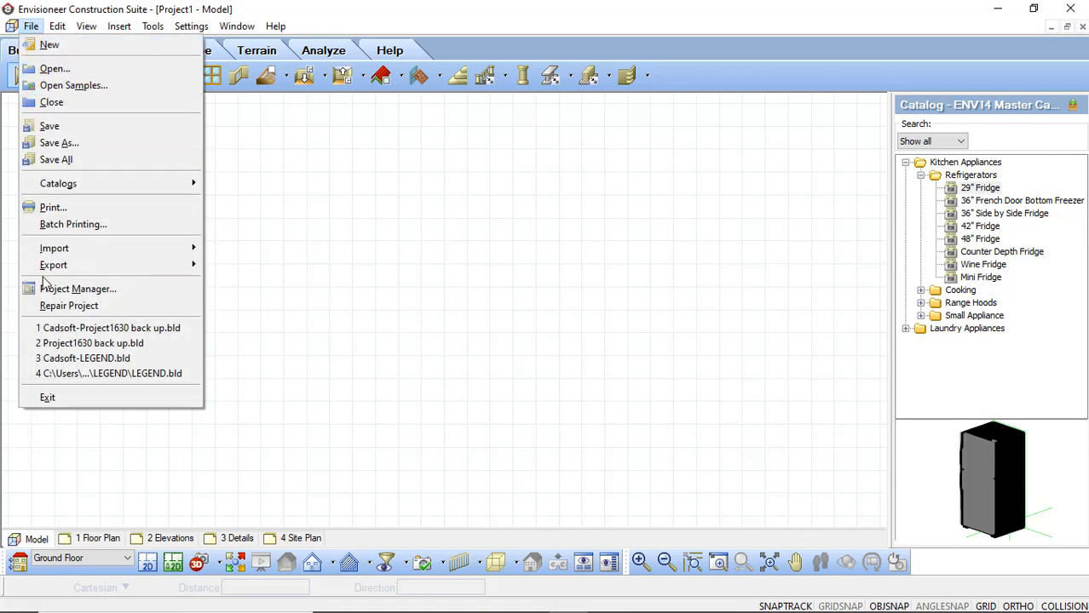
mouse_move(53, 265)
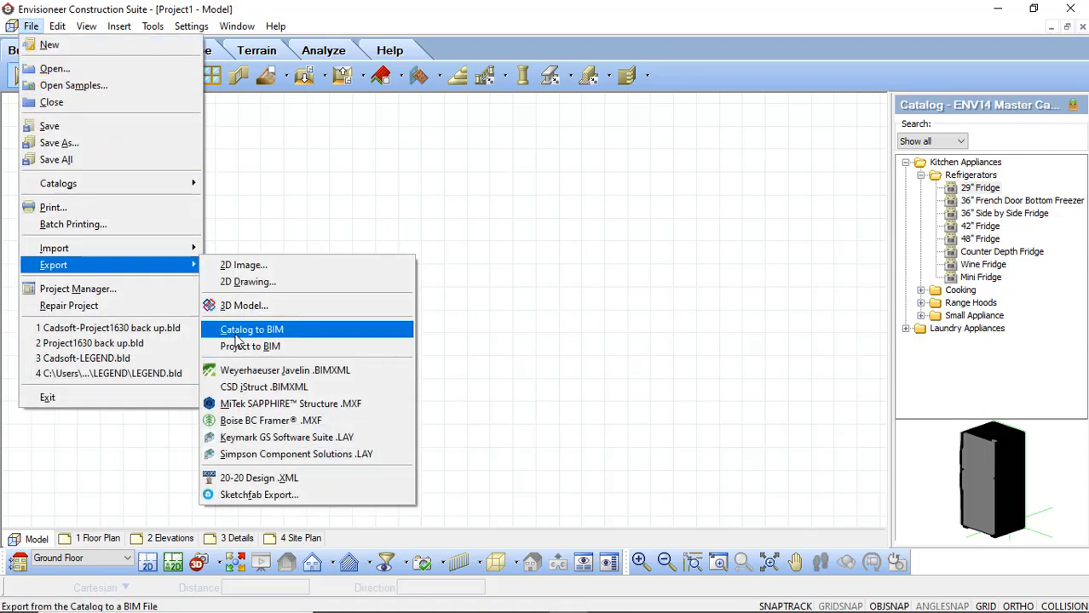
left_click(252, 330)
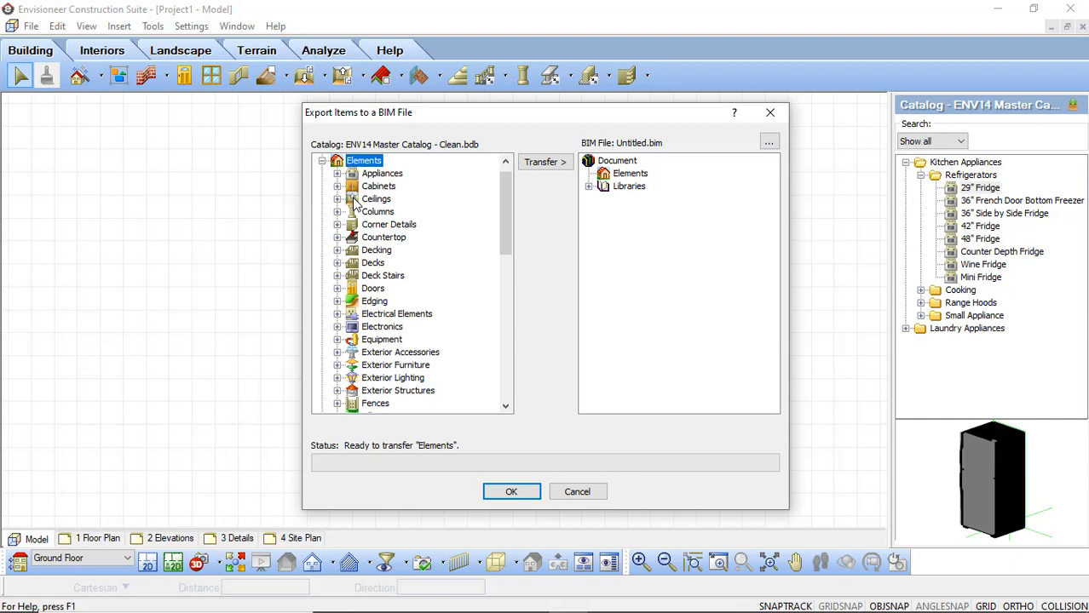
mouse_move(330, 160)
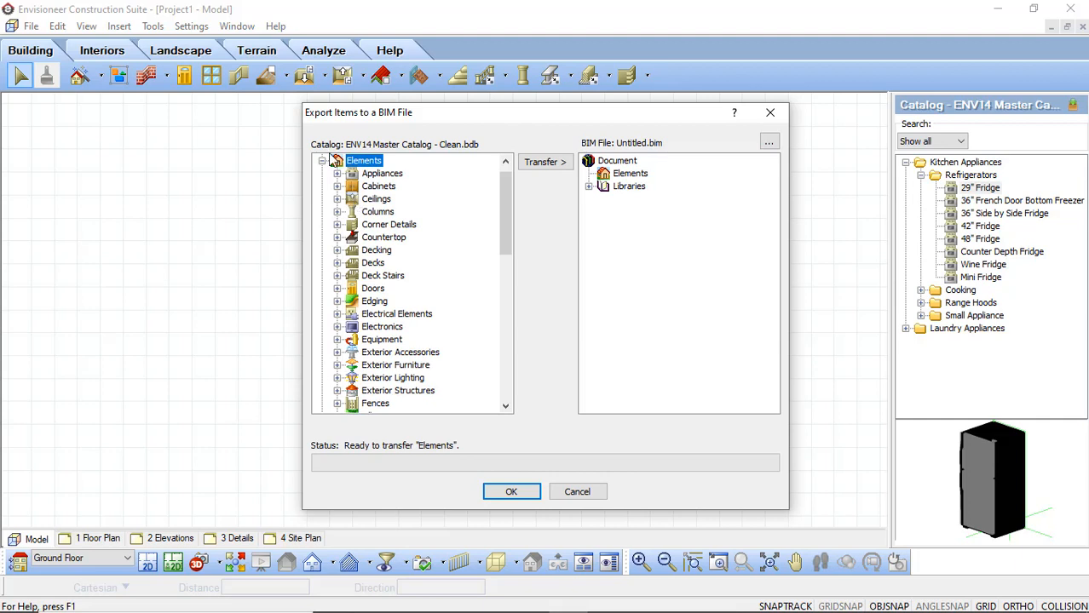
Step: Transfer Counter Depth Fridge from Appliances > Refrigerators into the untitled BIM file
left_click(338, 174)
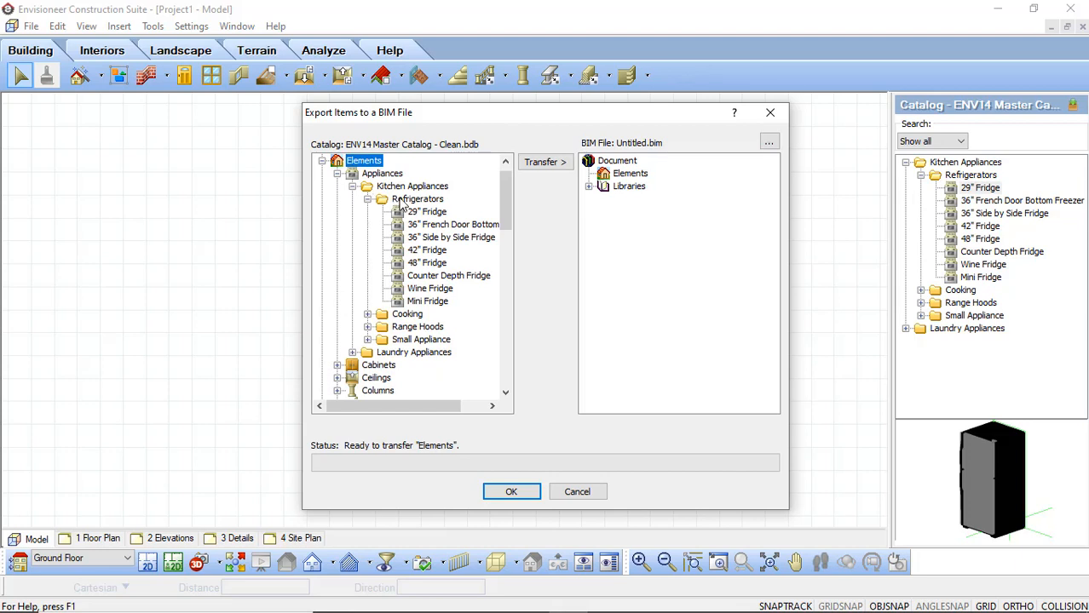
left_click(417, 198)
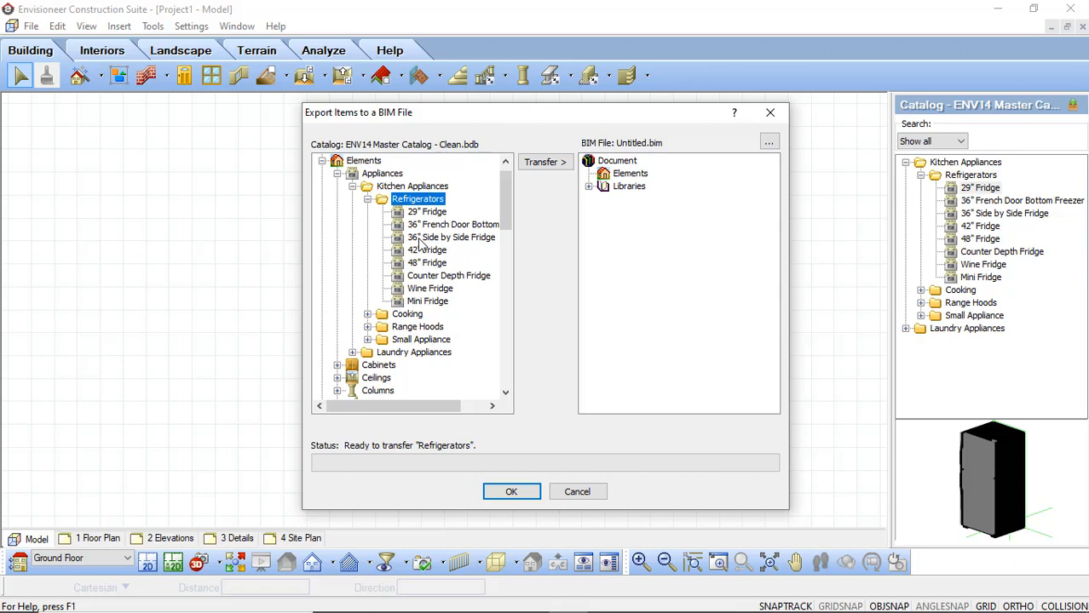
mouse_move(427, 297)
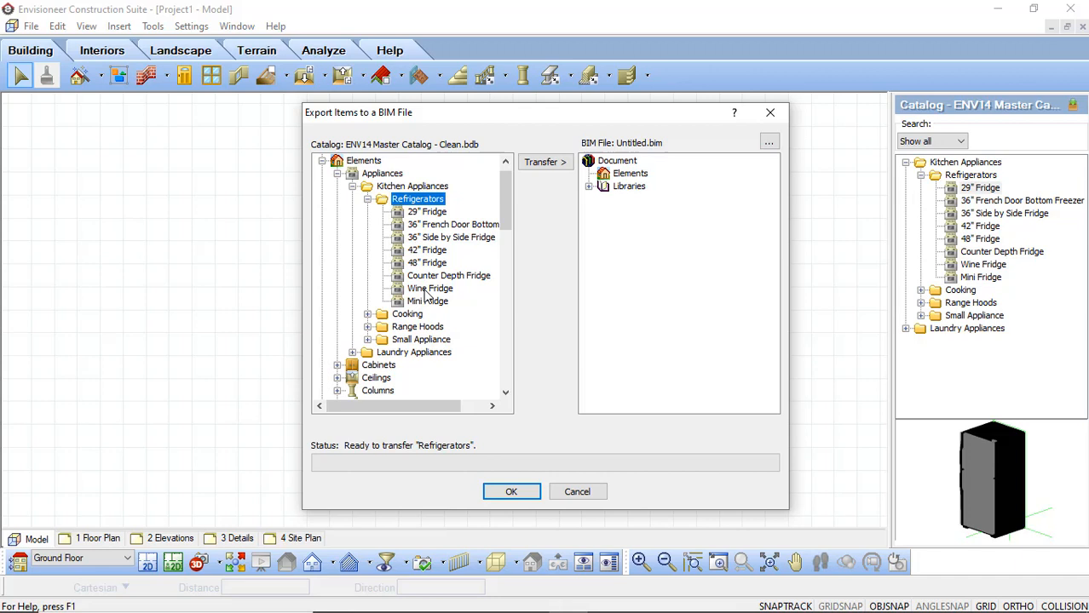
mouse_move(430, 288)
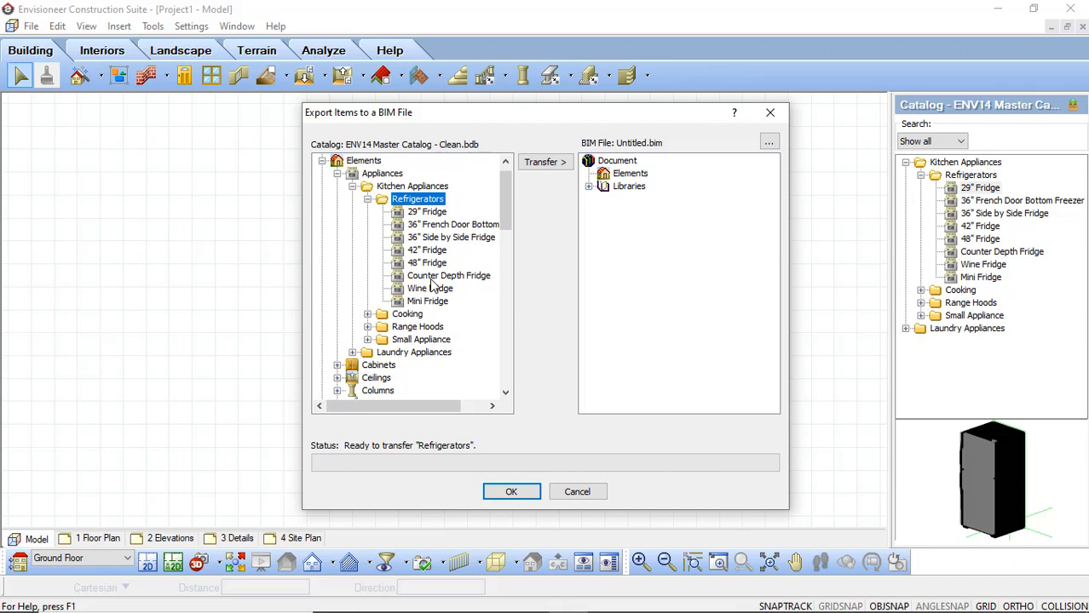
left_click(450, 276)
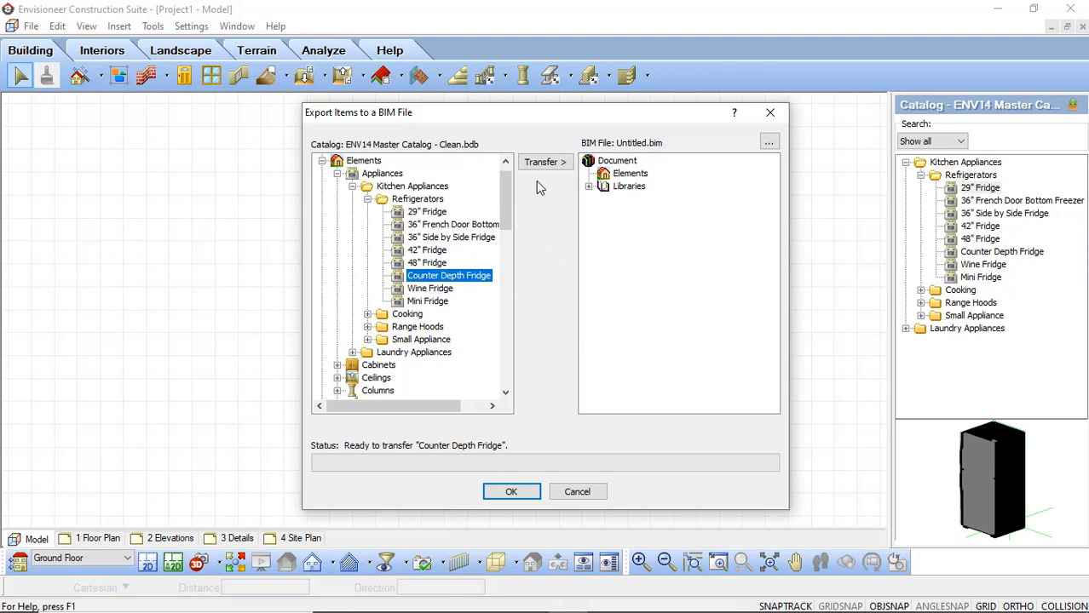
left_click(545, 162)
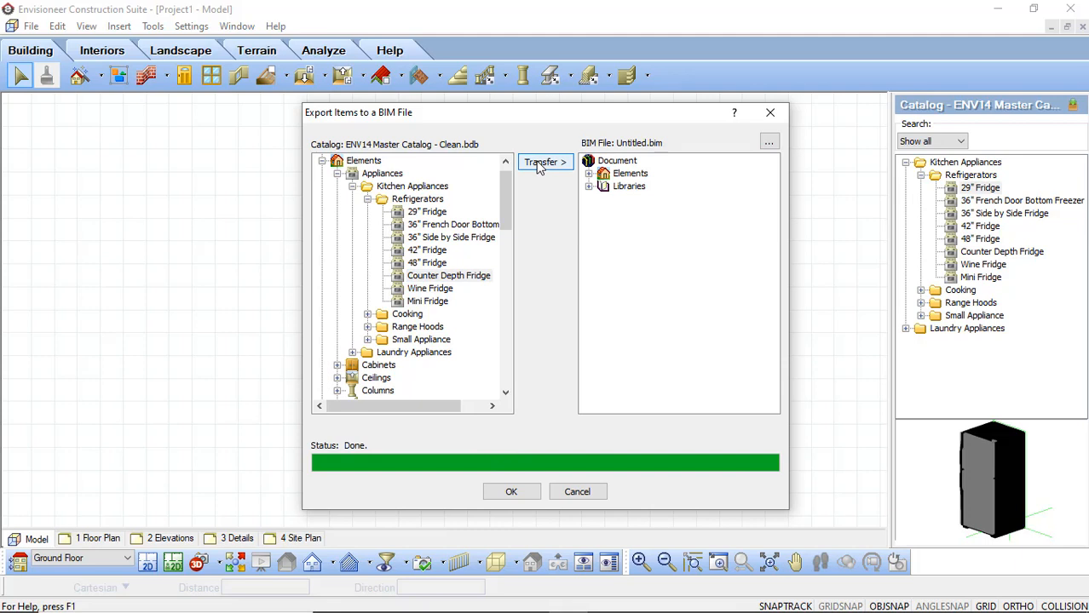
mouse_move(593, 179)
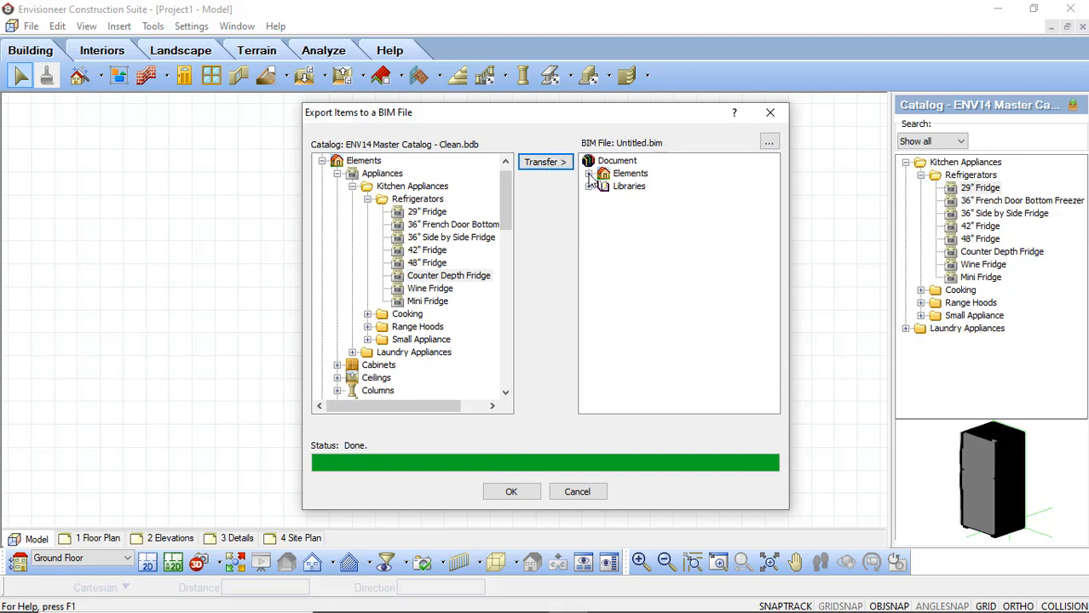
Step: Expand the BIM file's Elements and Libraries branches to check the transferred fridge
left_click(590, 174)
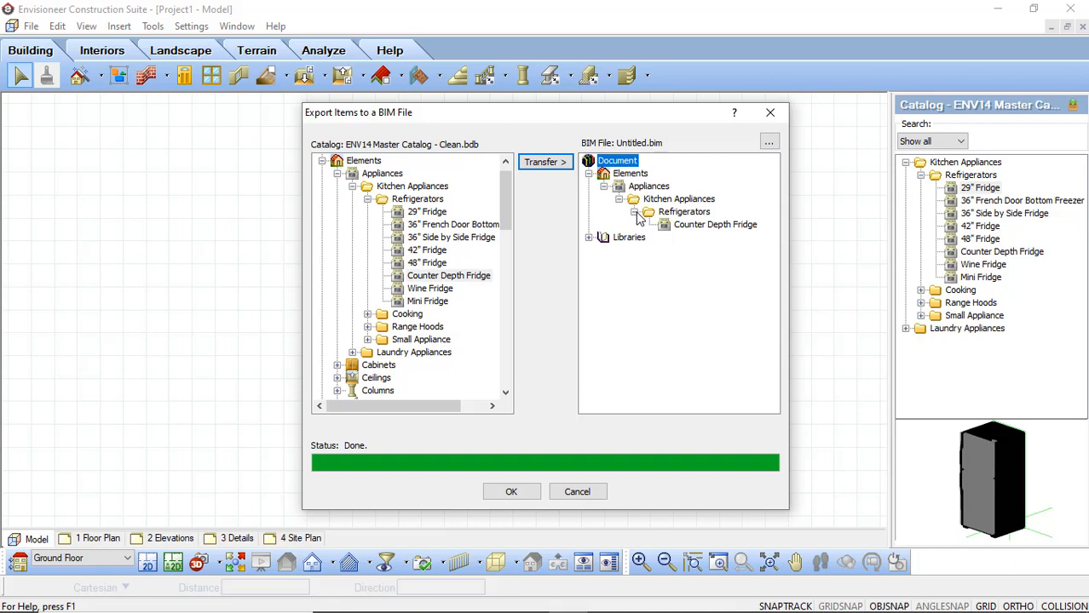
mouse_move(719, 232)
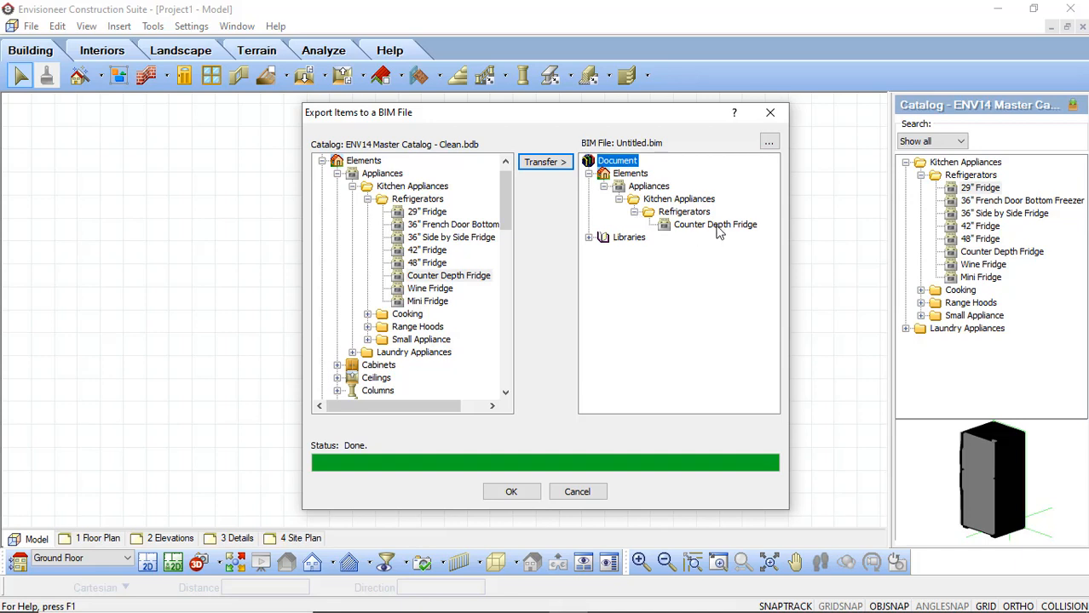
left_click(589, 237)
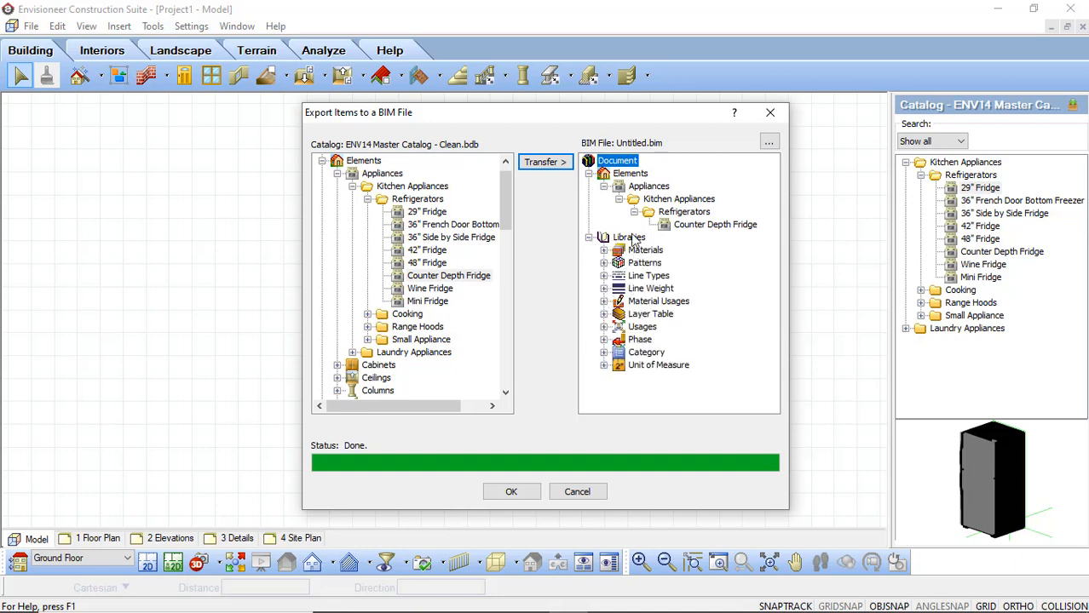
mouse_move(644, 332)
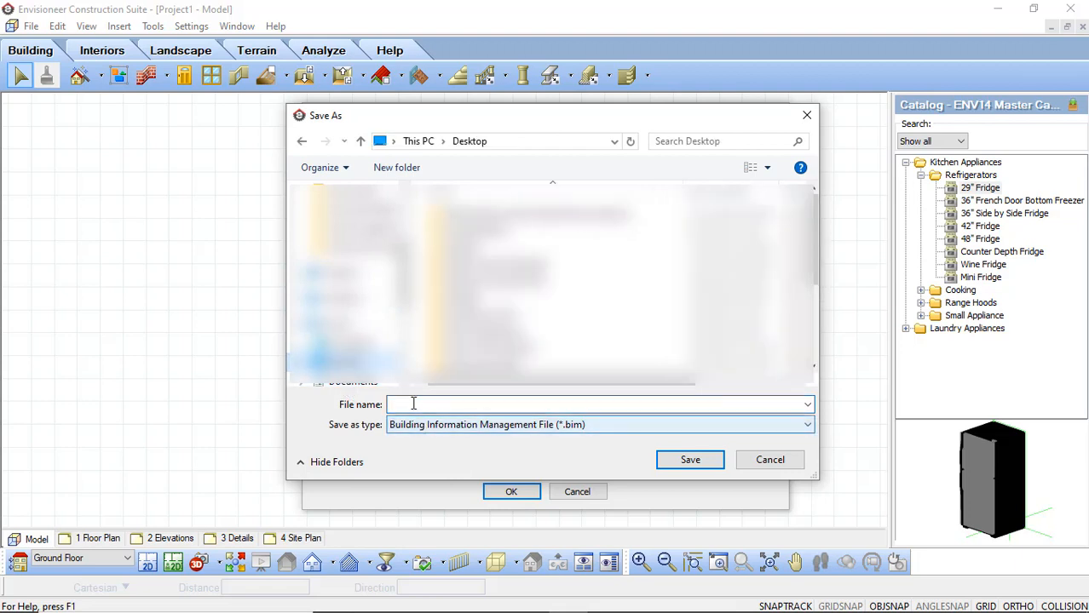
Step: Save the BIM file as 'Fri' on the desktop and confirm the export
type("Fri")
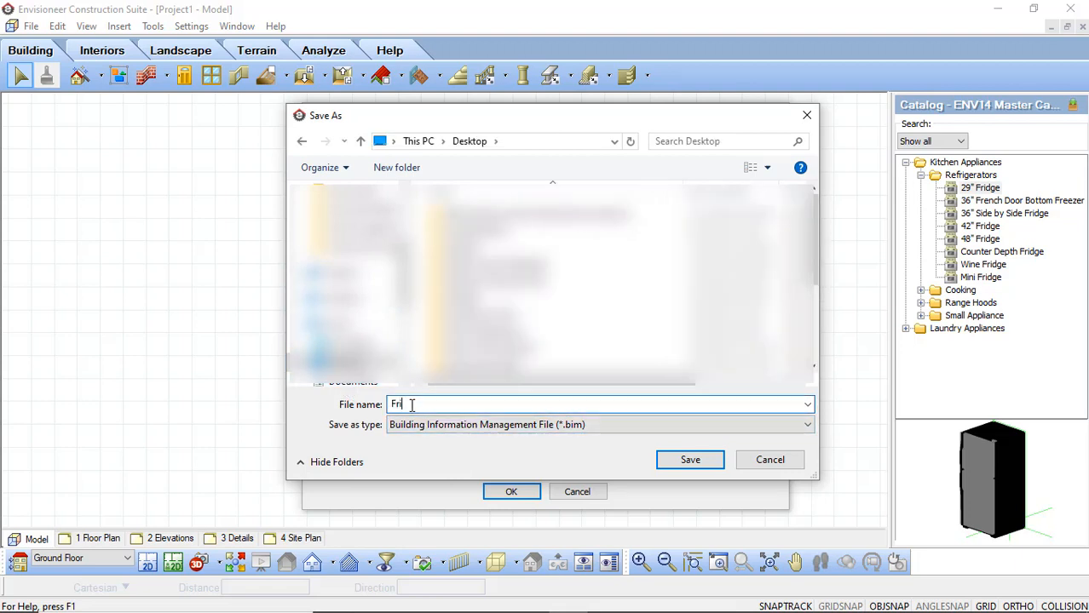
left_click(690, 461)
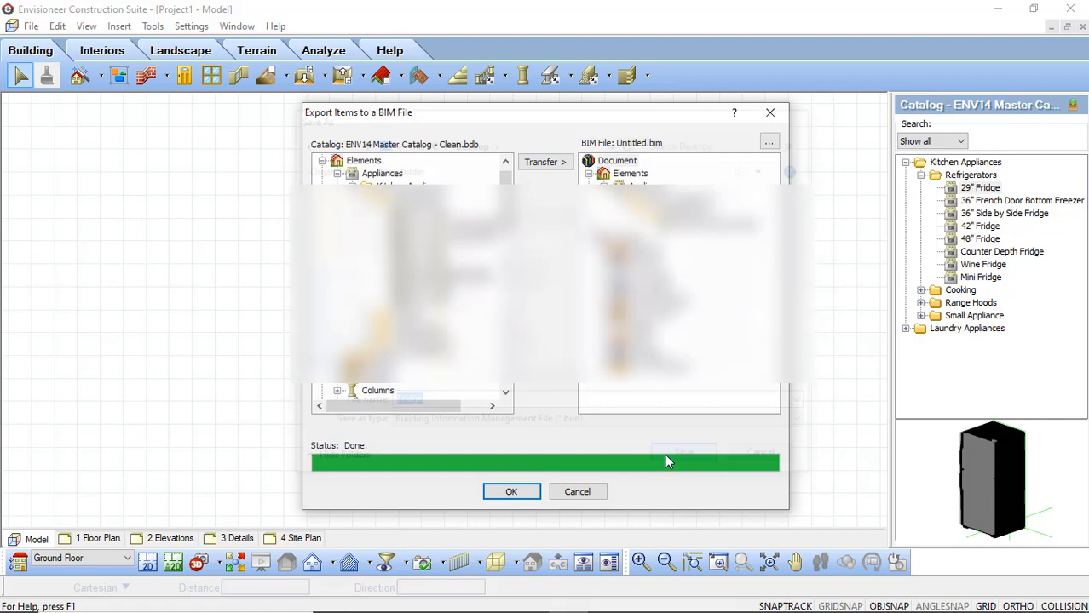
left_click(511, 490)
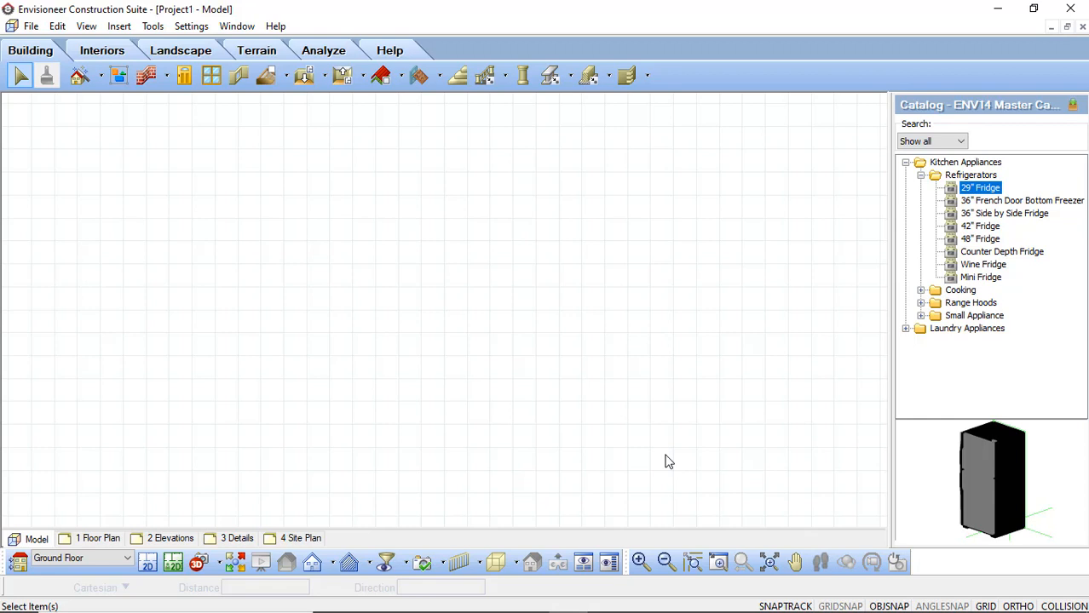
Step: Start a Project to BIM export and expand the document's Elements branch
left_click(30, 26)
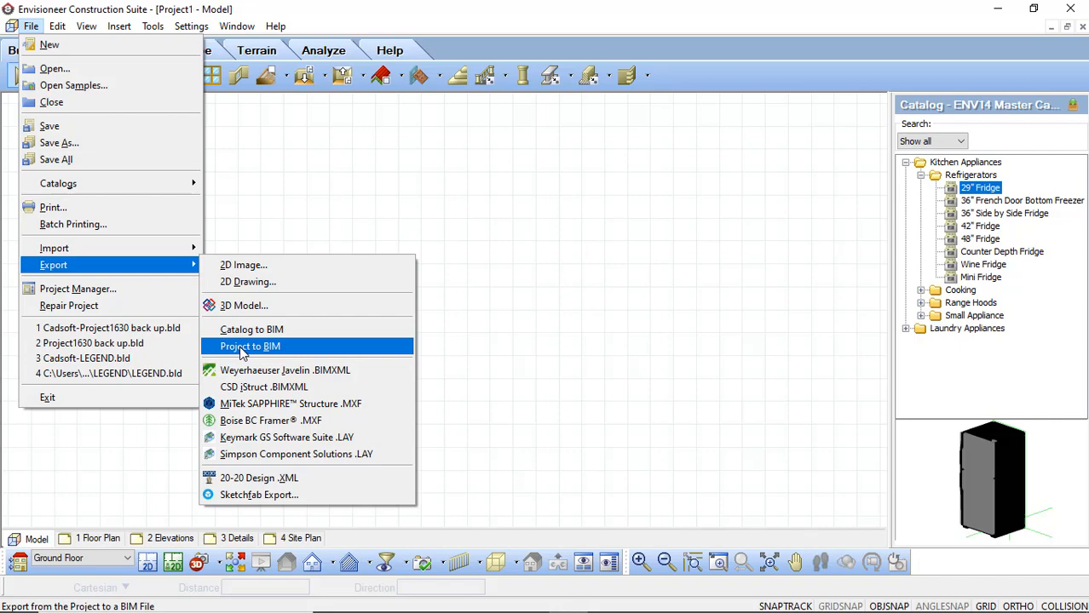
left_click(249, 346)
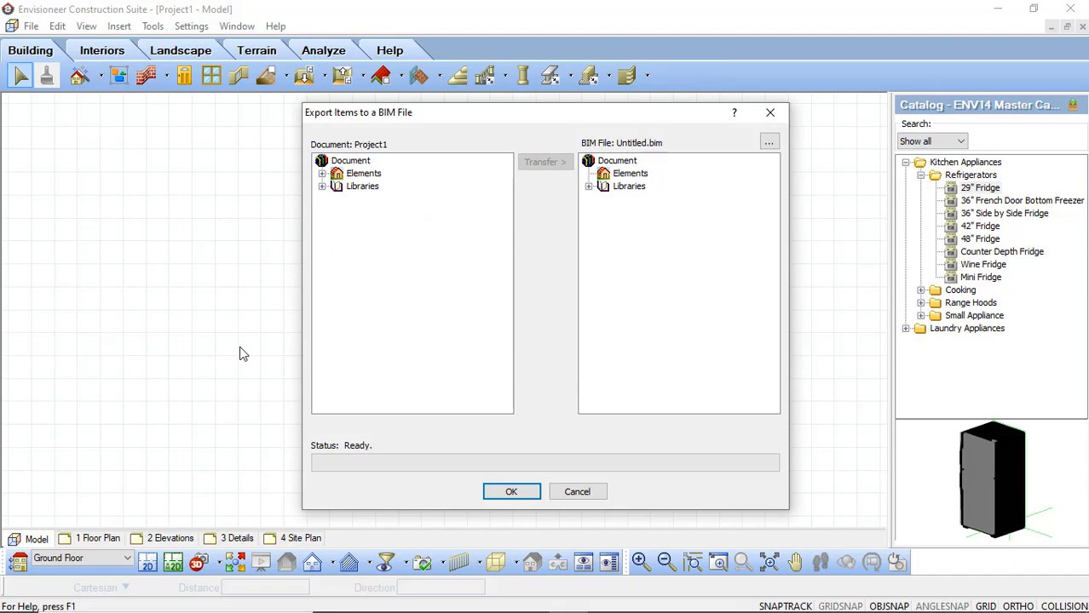
mouse_move(315, 218)
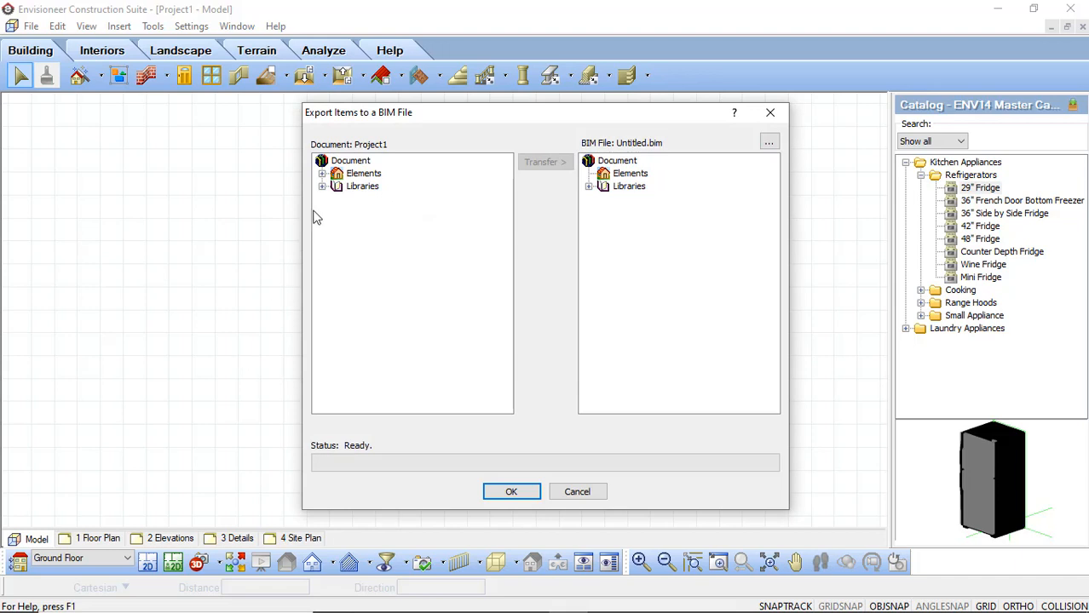
left_click(351, 160)
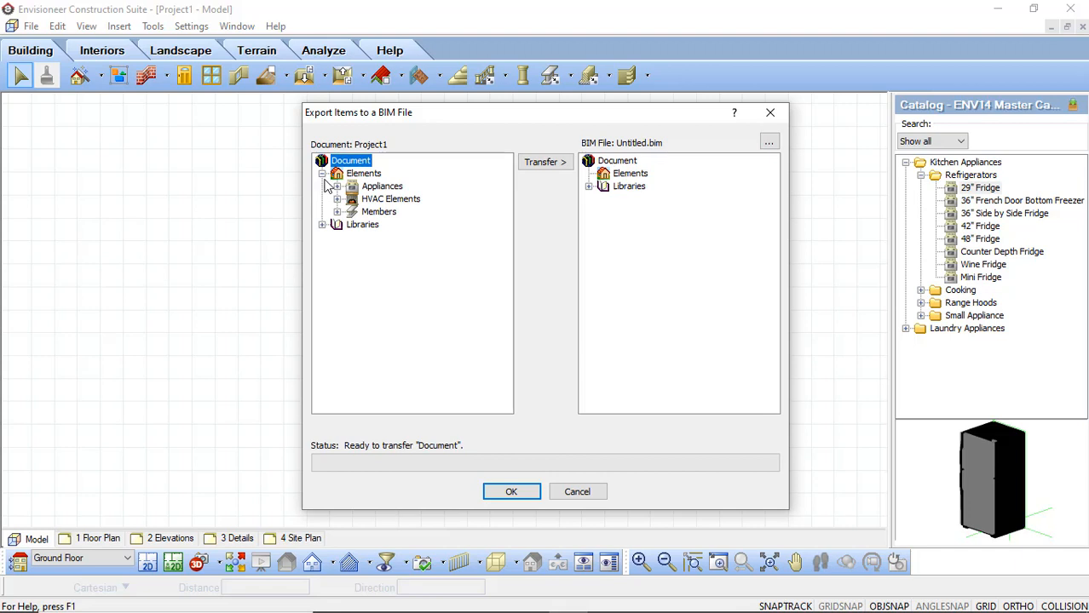
left_click(337, 185)
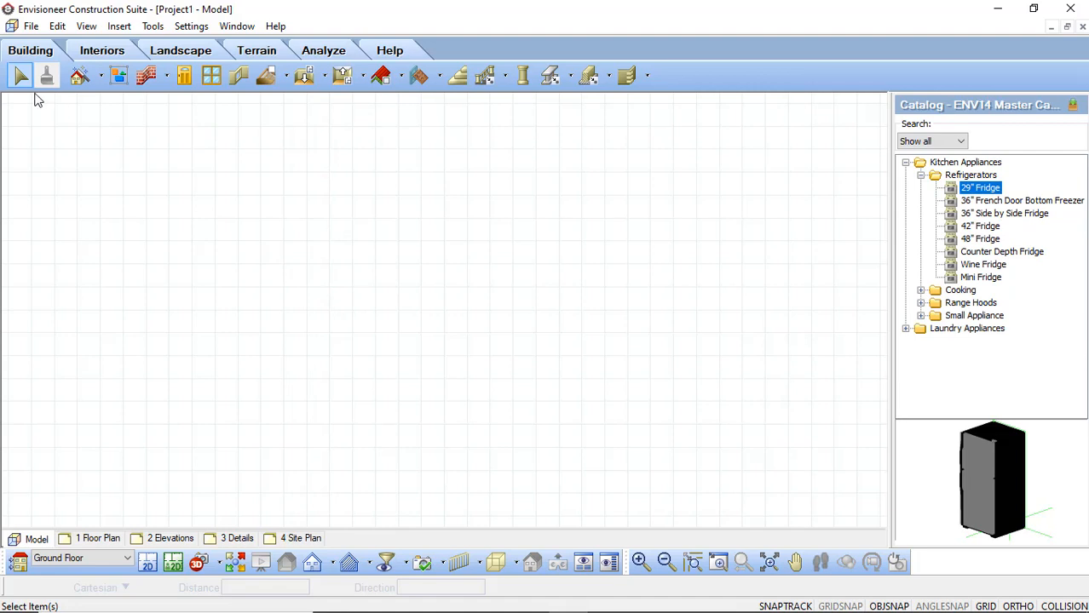
mouse_move(53, 101)
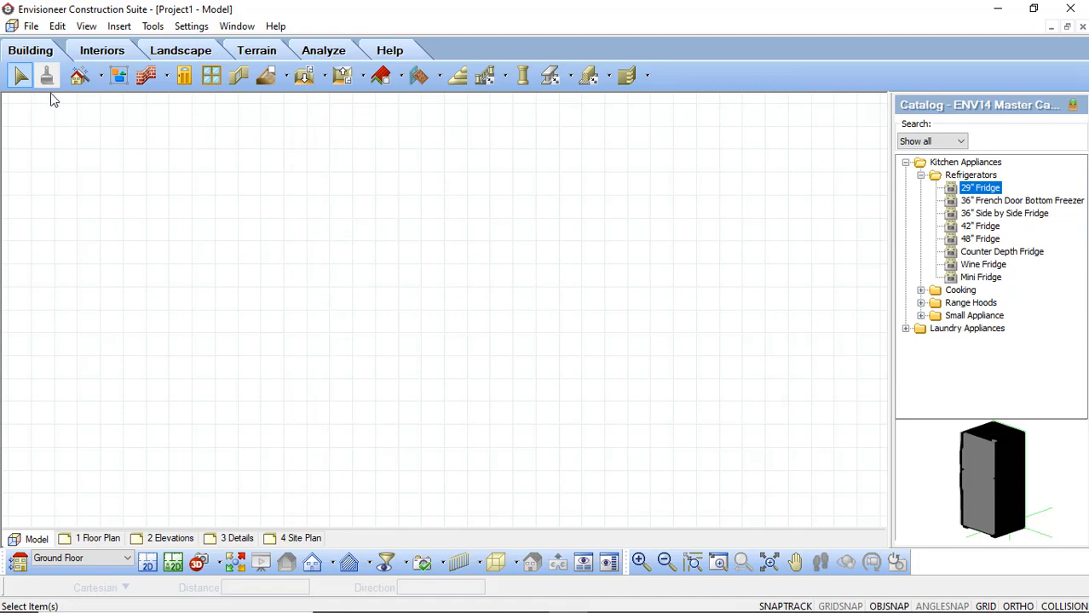
Step: Start a BIM to Catalog import and load Fridge.bim from the Desktop
left_click(31, 25)
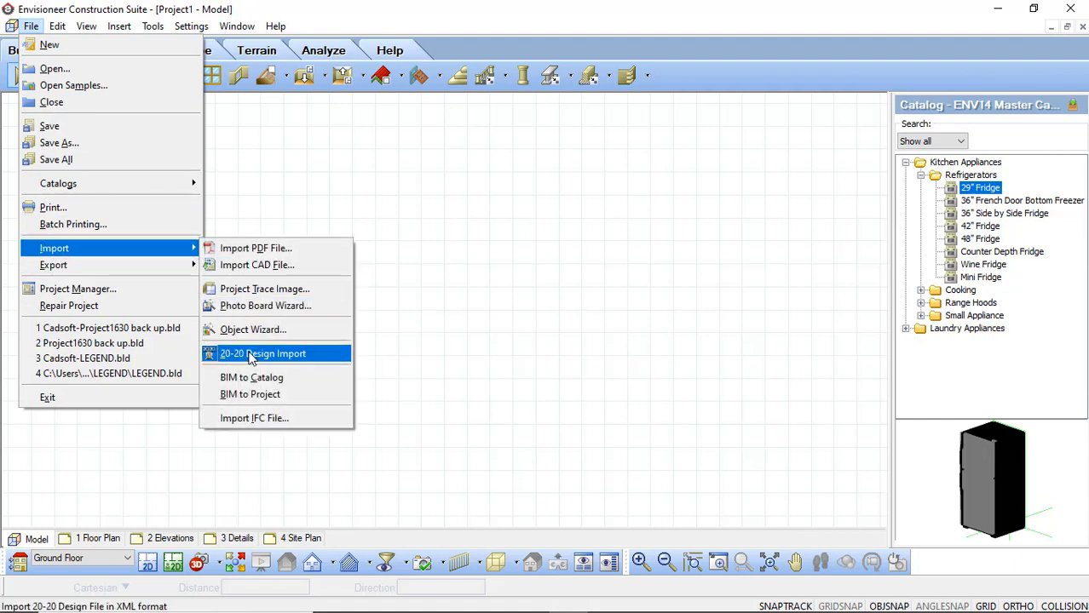
mouse_move(253, 379)
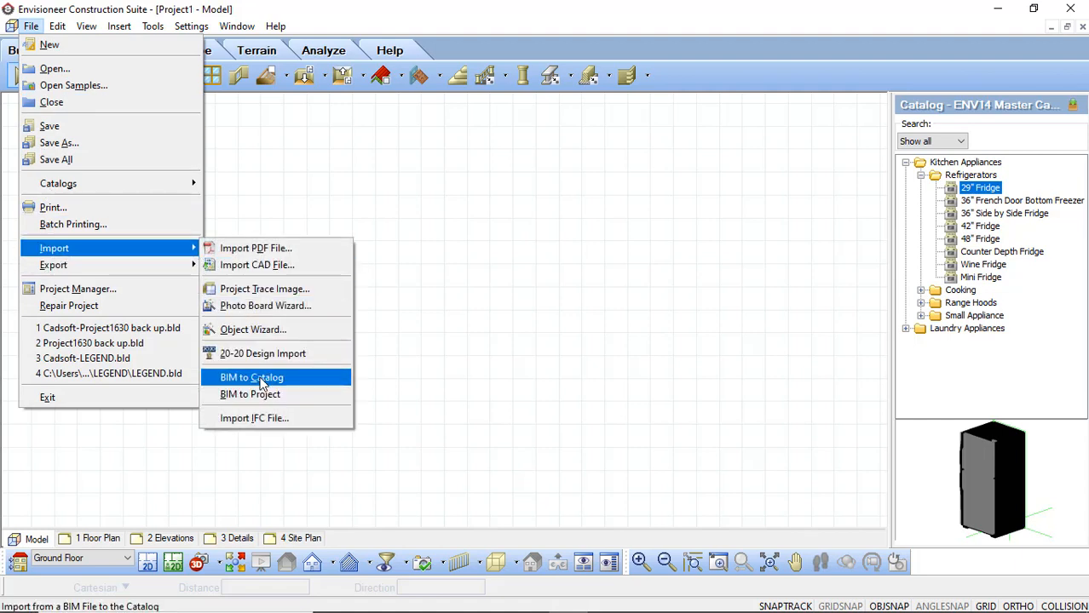
left_click(252, 378)
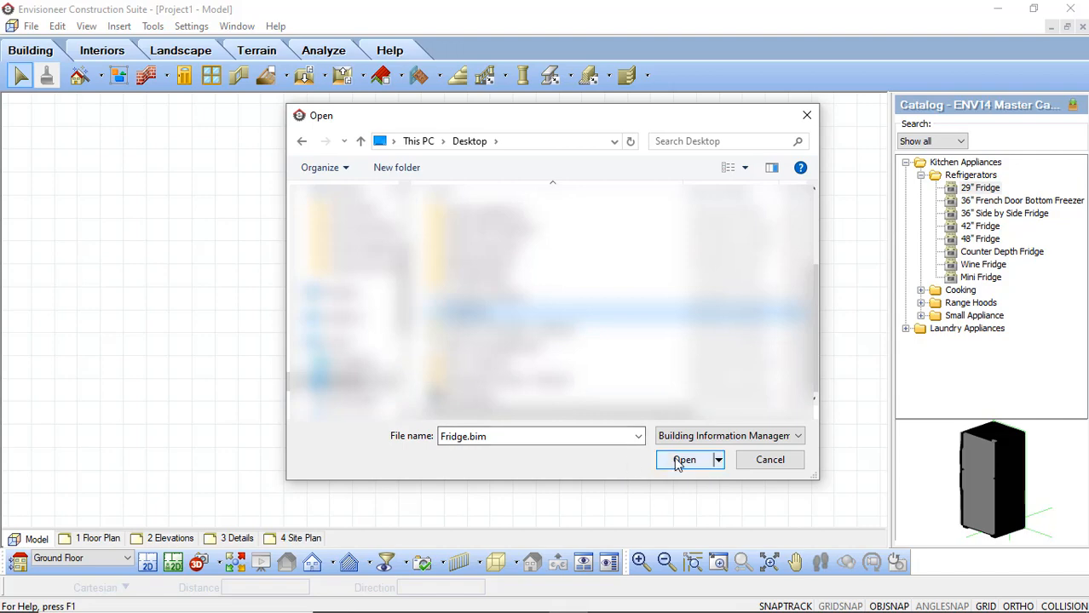
left_click(685, 460)
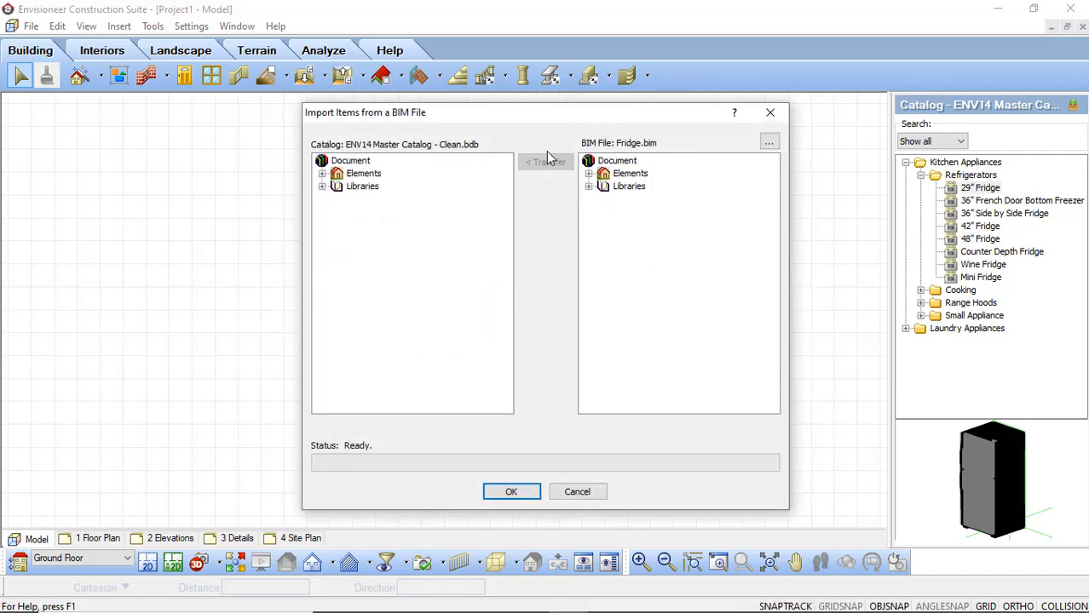
mouse_move(554, 175)
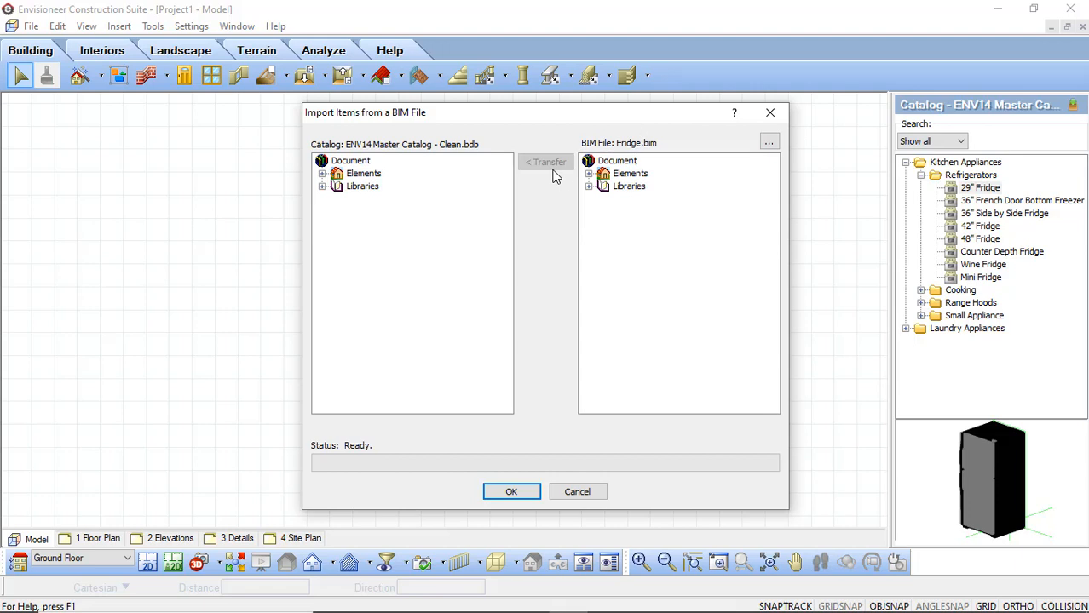
Step: Expand Fridge.bim down to Refrigerators and select Counter Depth Fridge for transfer
left_click(617, 160)
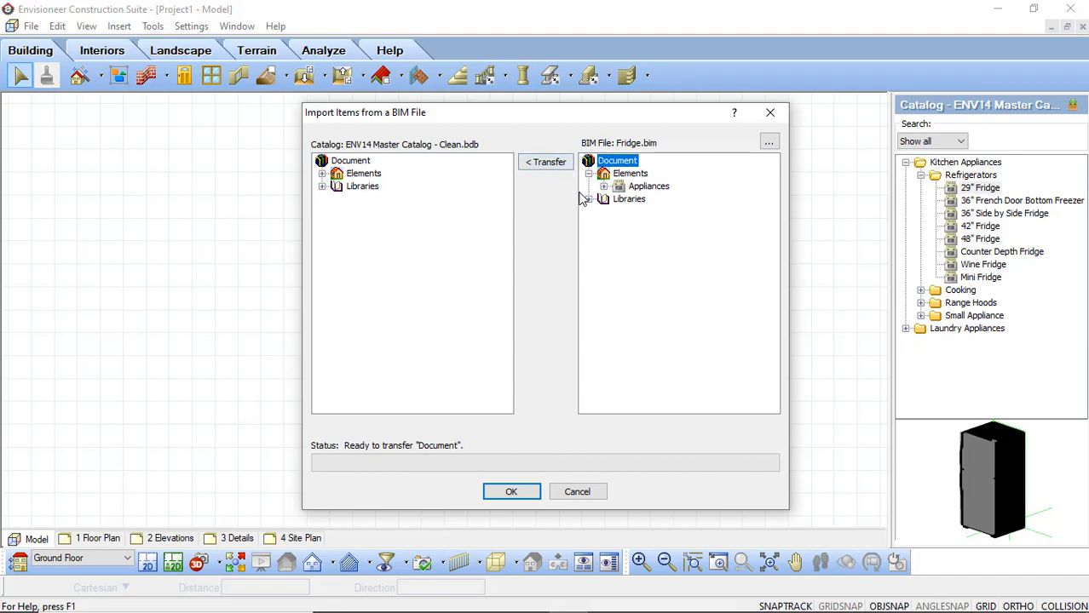
left_click(603, 185)
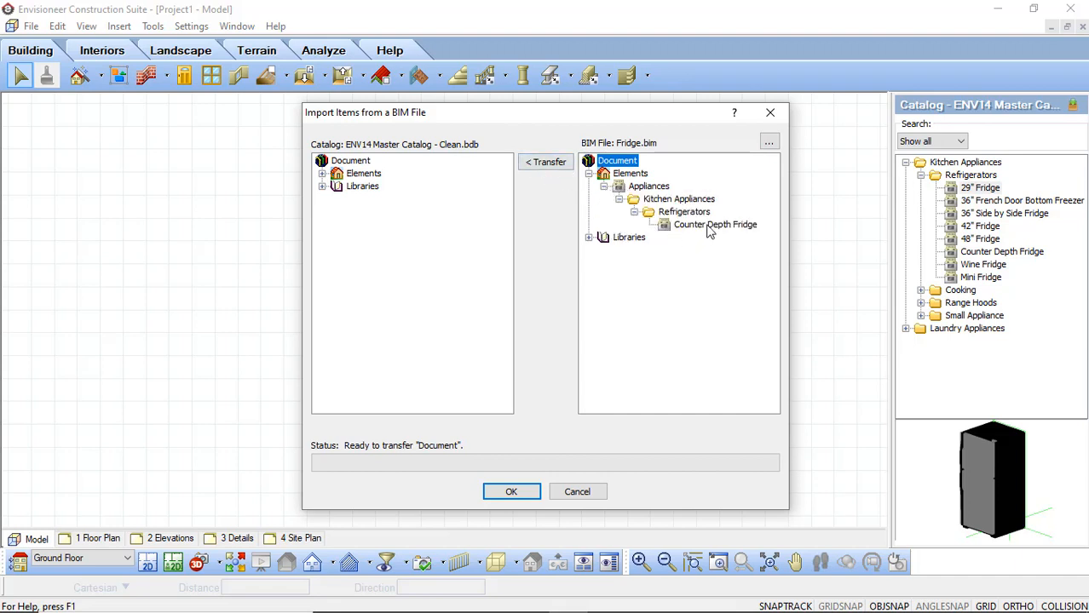
left_click(714, 225)
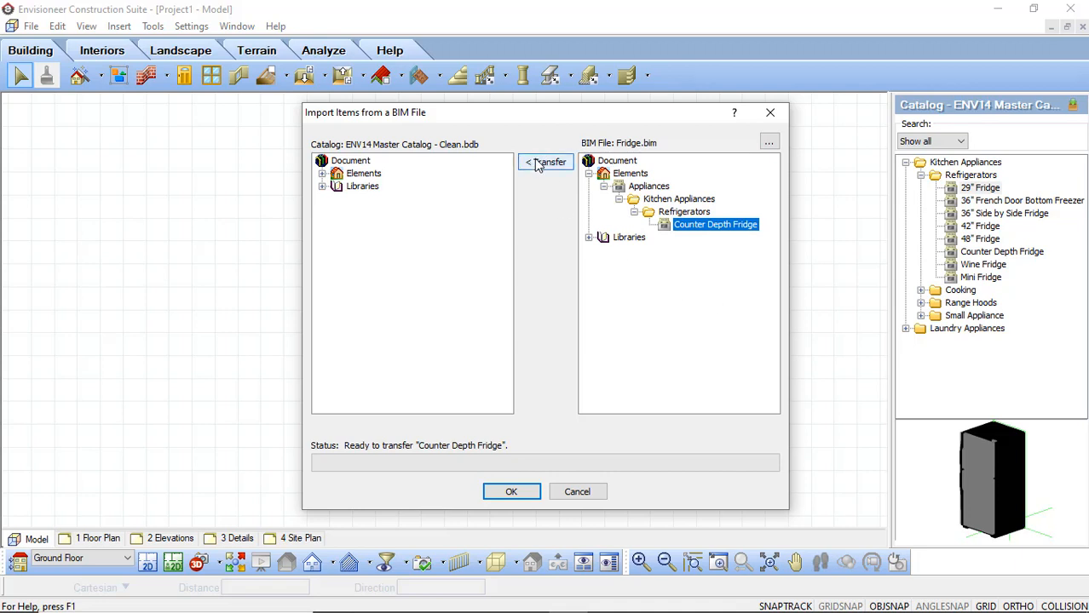
mouse_move(537, 171)
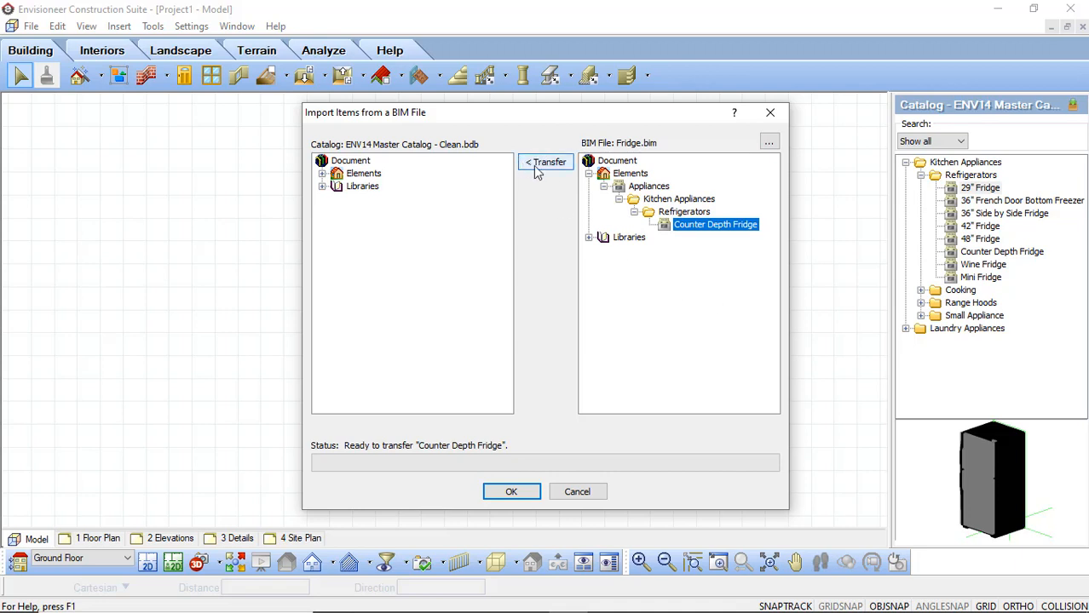
mouse_move(617, 199)
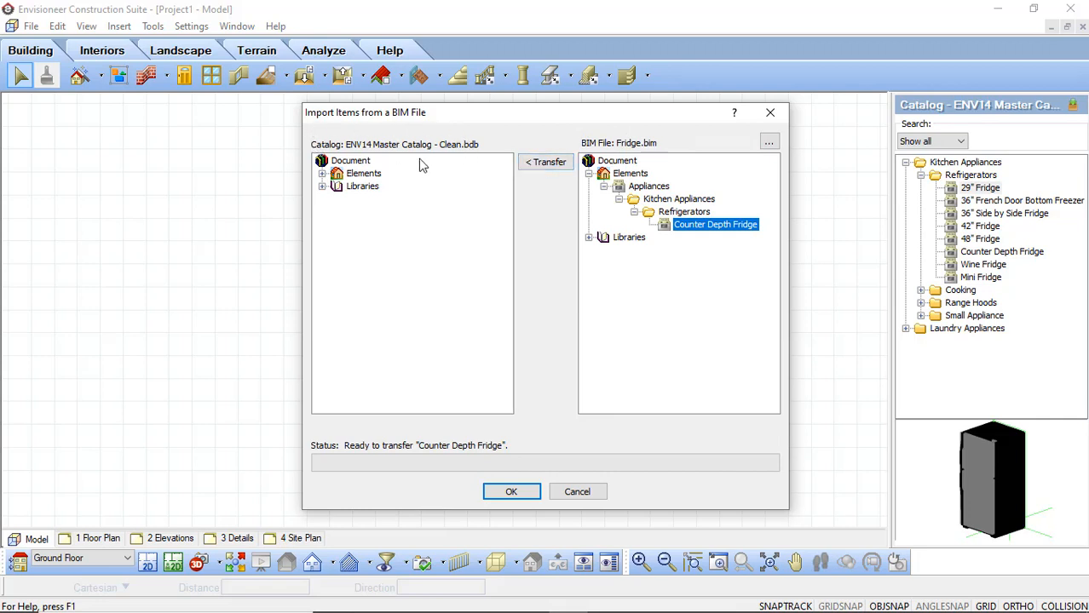
mouse_move(734, 239)
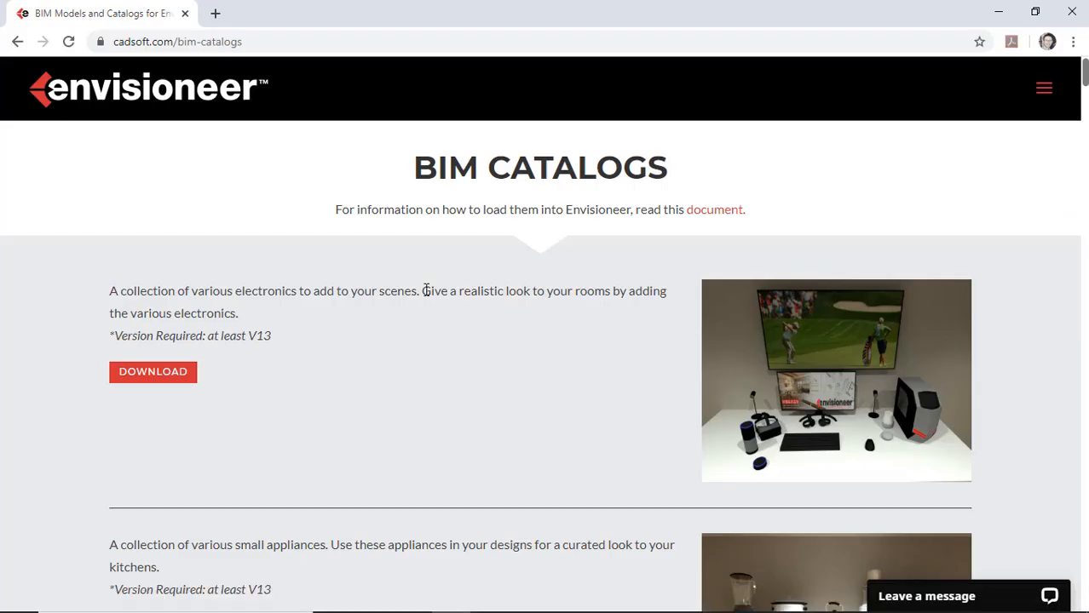
mouse_move(424, 310)
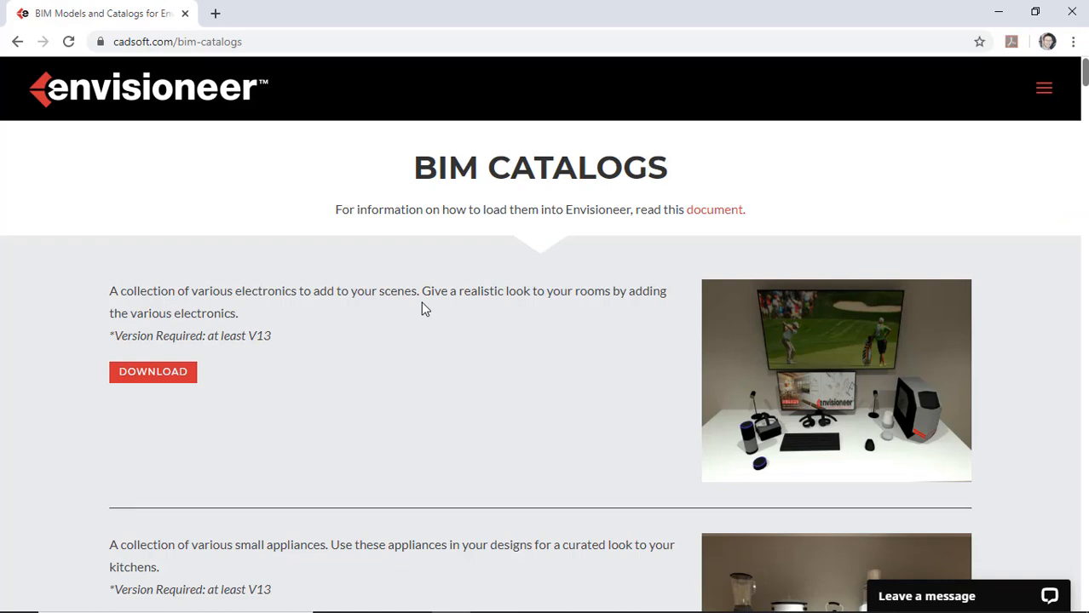
Step: Scroll to the refrigerator collection and download Bonus-Refrigerators.bim
scroll("down", 3)
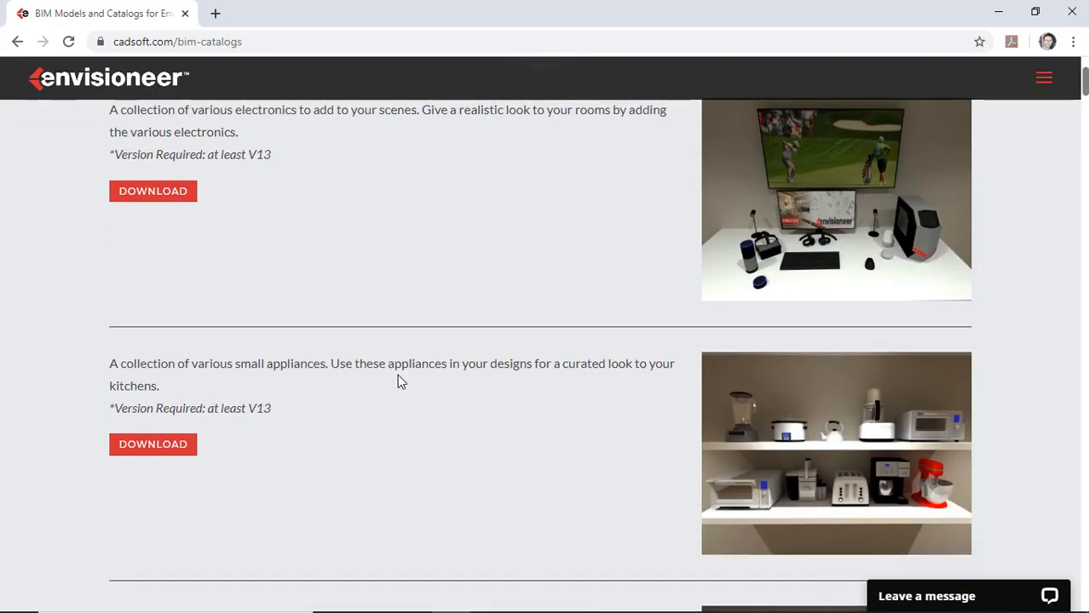
scroll("down", 3)
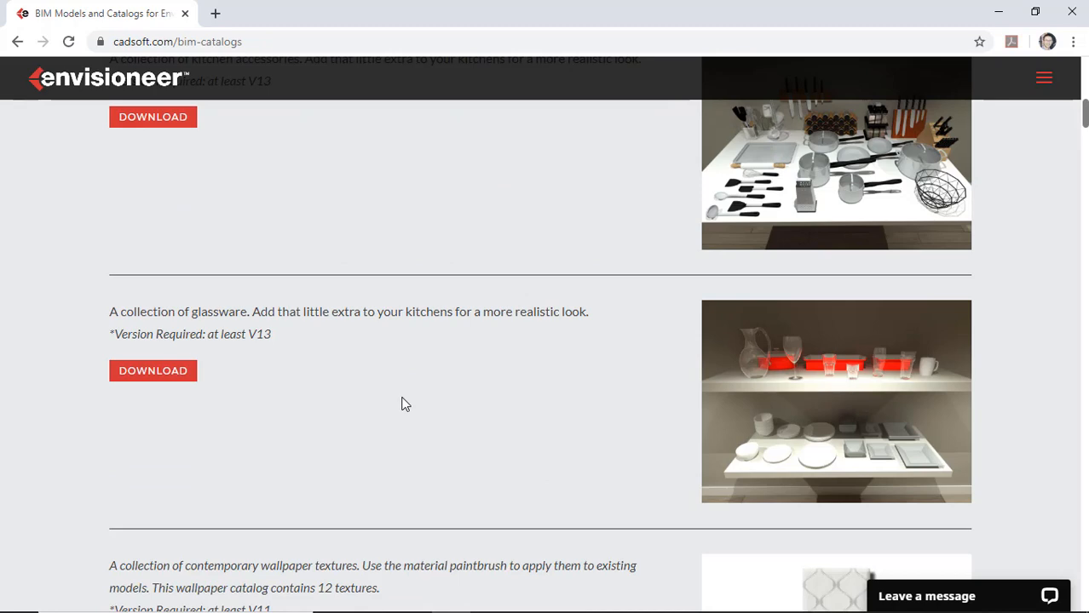
scroll("down", 3)
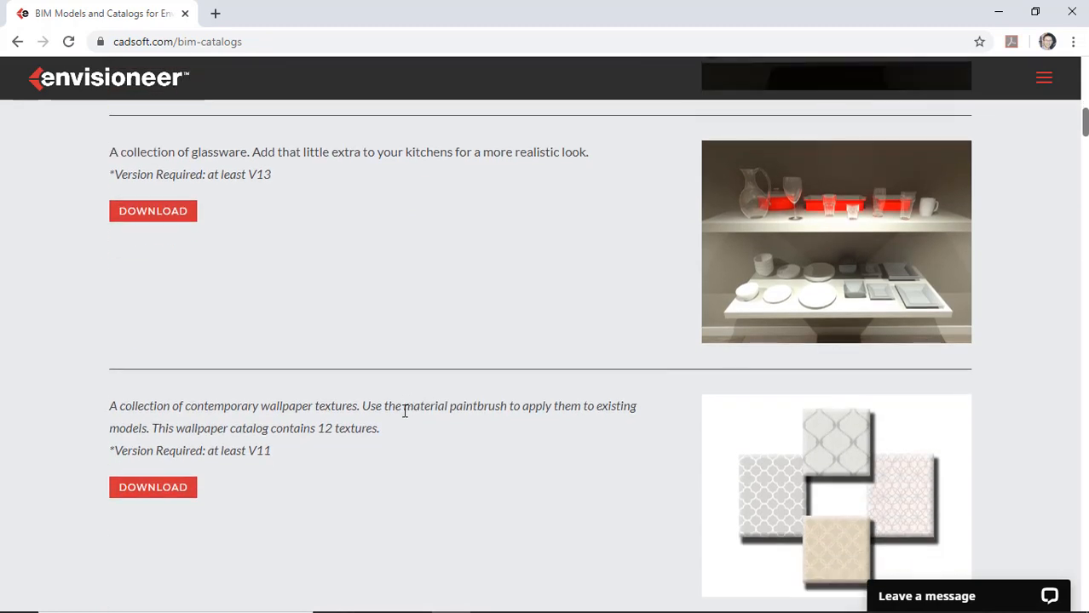
scroll("down", 3)
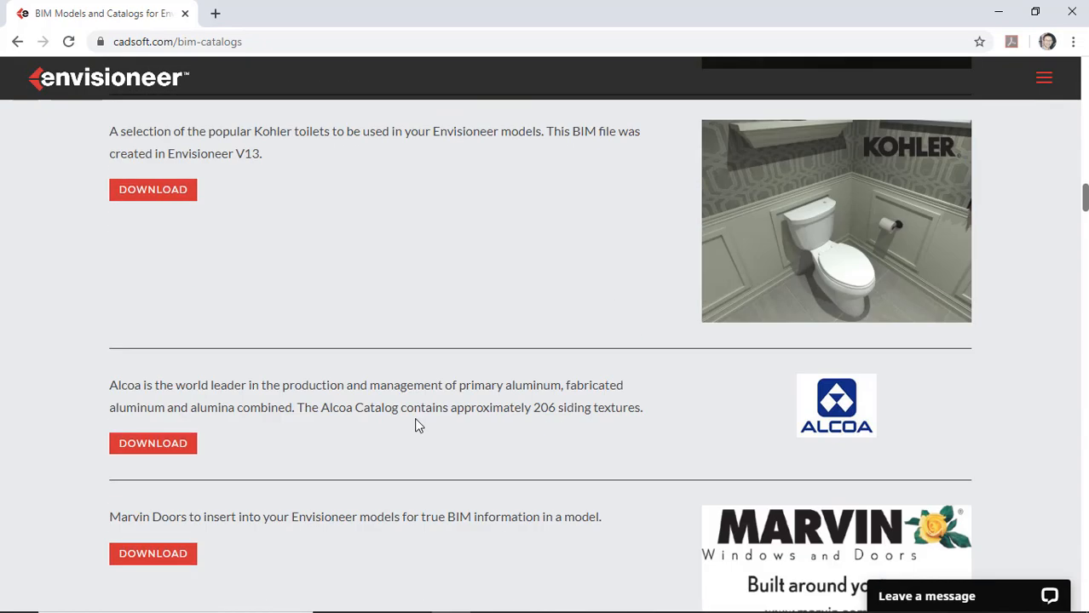
scroll("down", 3)
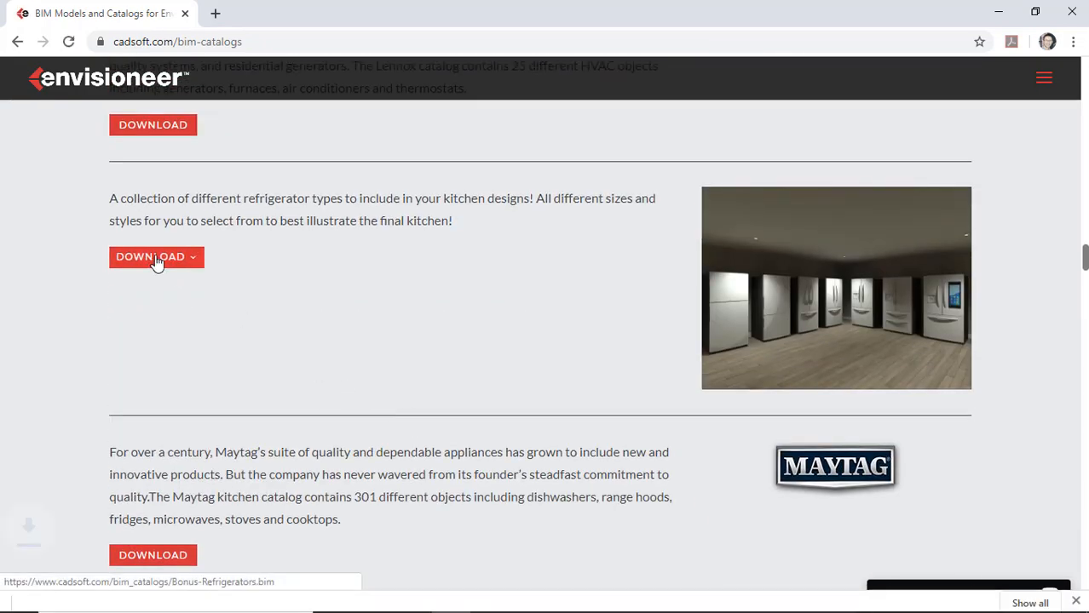
left_click(150, 256)
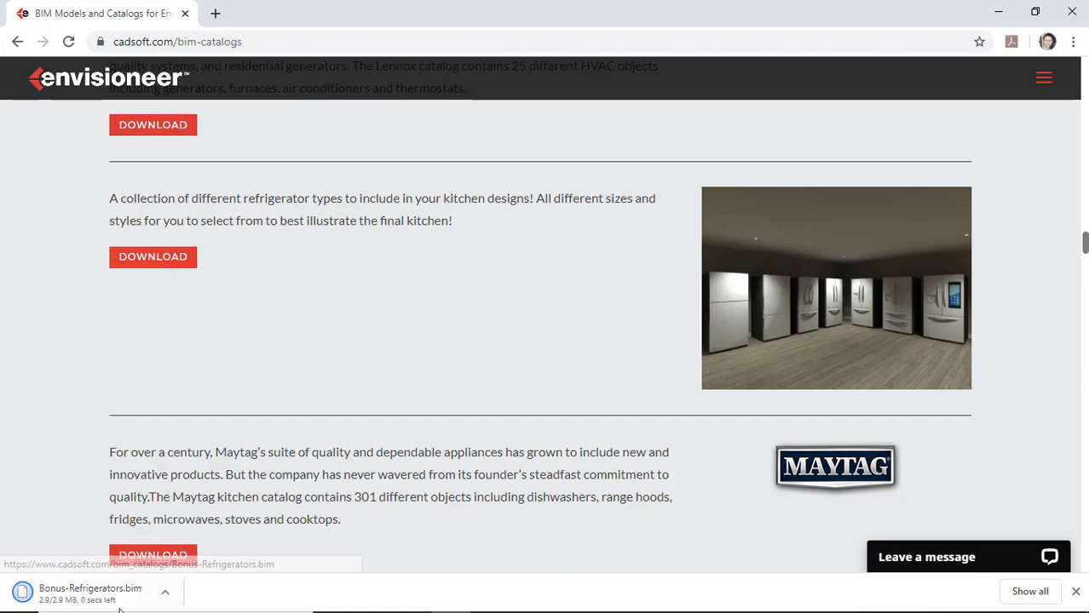
mouse_move(51, 537)
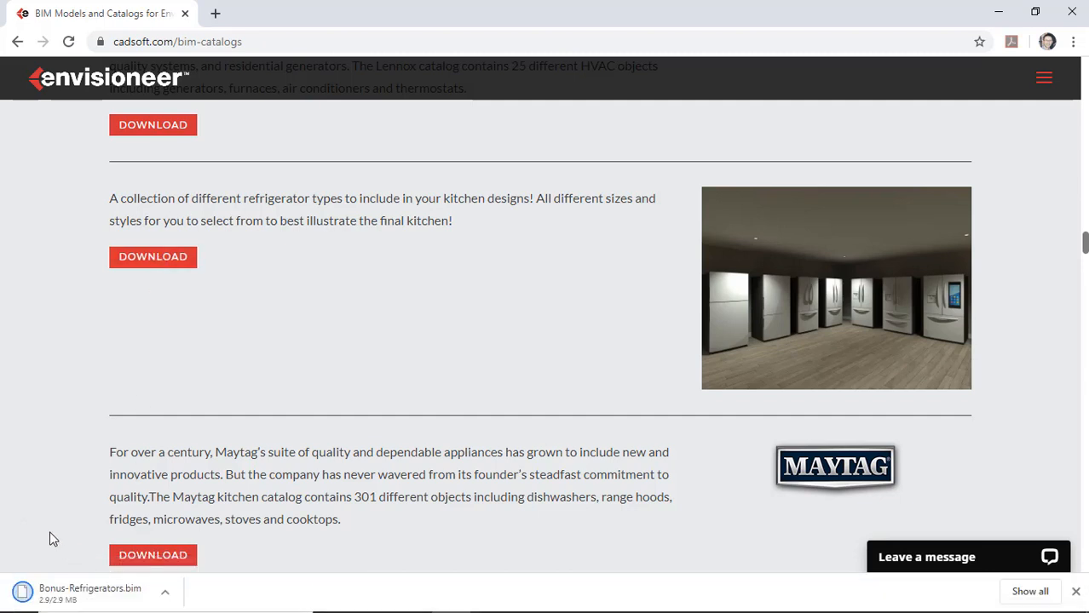